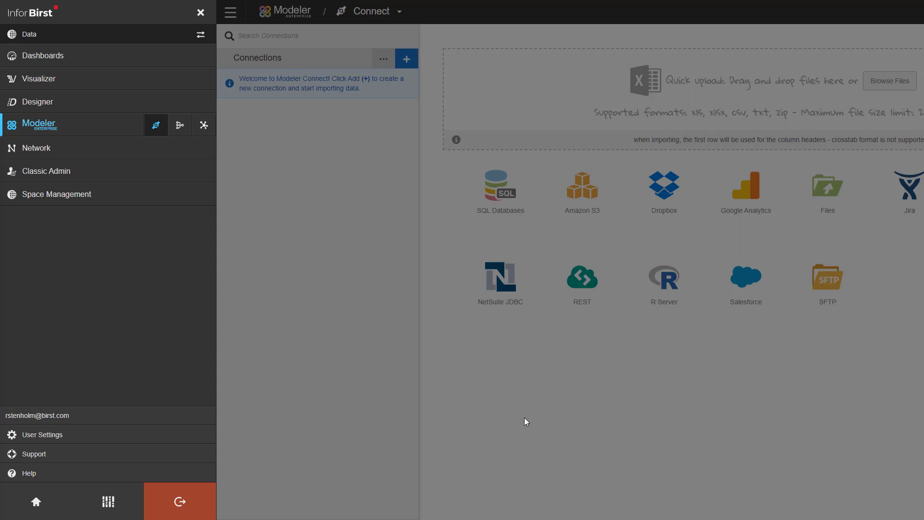
Close the Infor Birst navigation panel to reveal the Modeler Connect page.
click(230, 11)
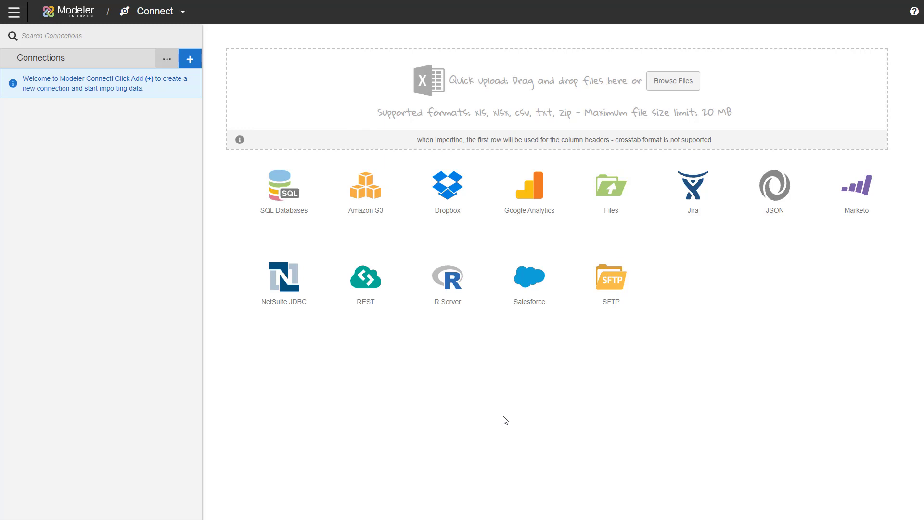
mouse_move(239, 293)
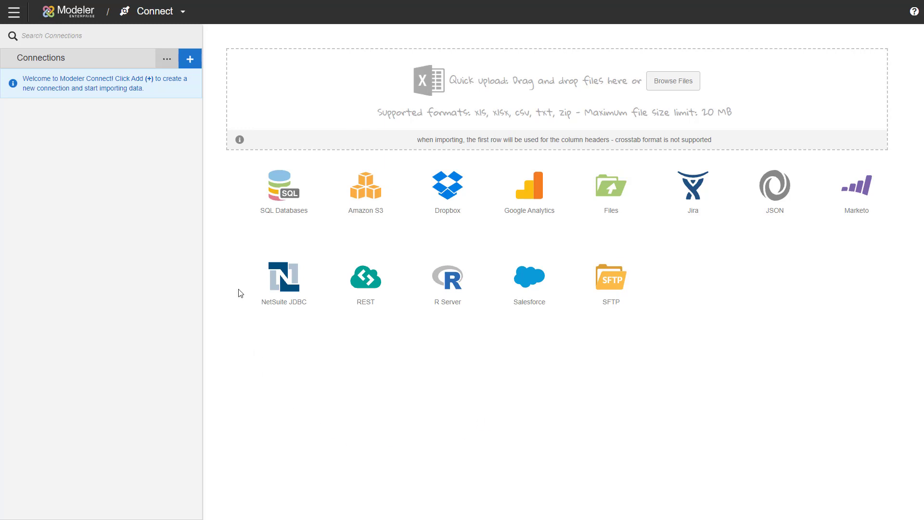
Create a new SQL Databases connection and show its agent selection list.
click(283, 185)
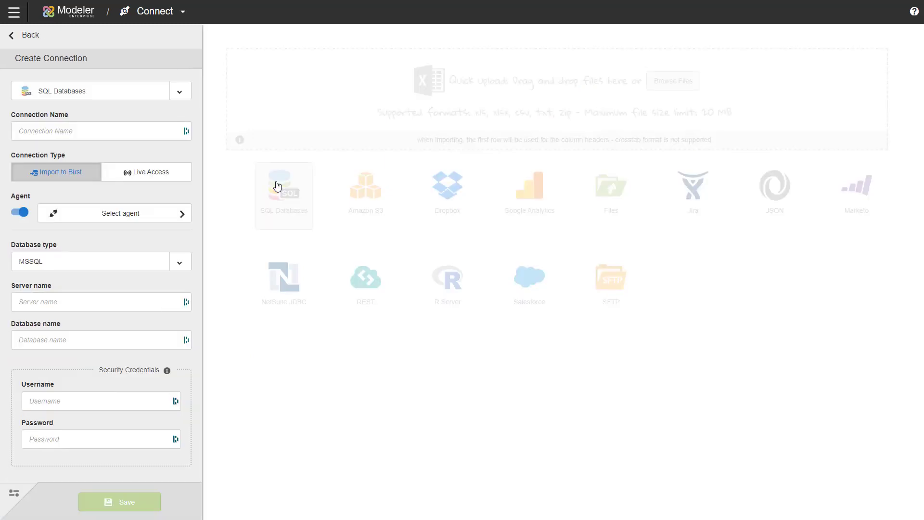
mouse_move(255, 189)
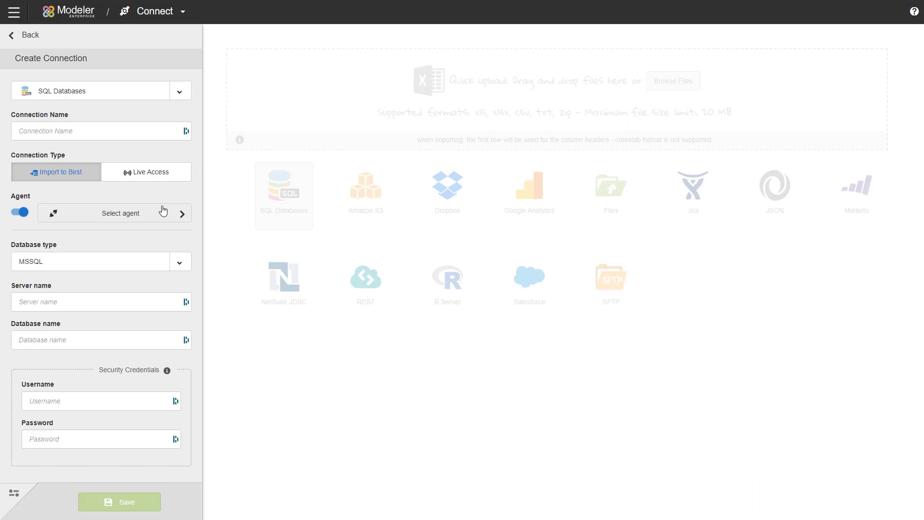
mouse_move(155, 213)
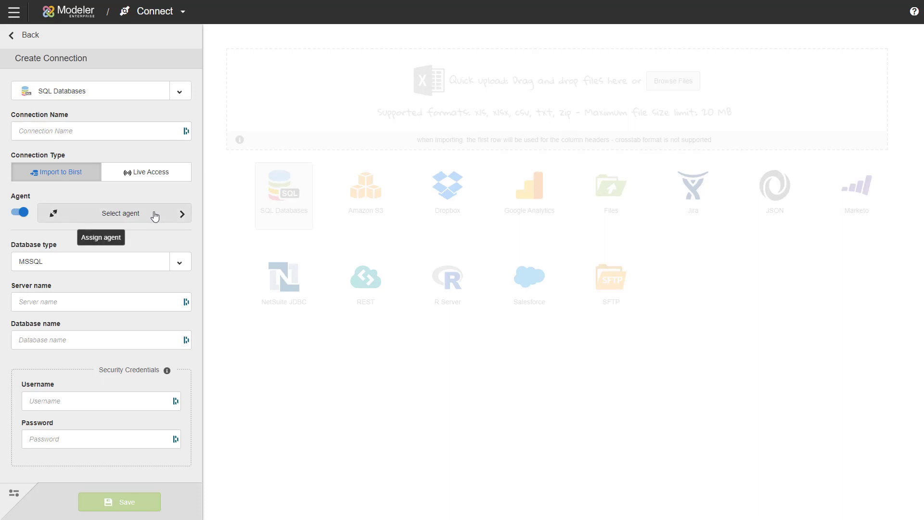
click(120, 213)
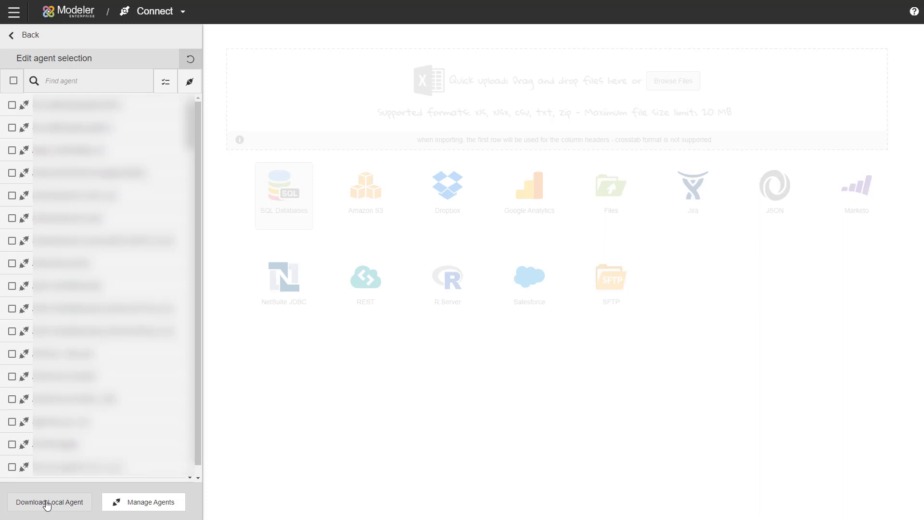
Download BirstCloudAgent.zip and show it in the Downloads folder.
click(49, 502)
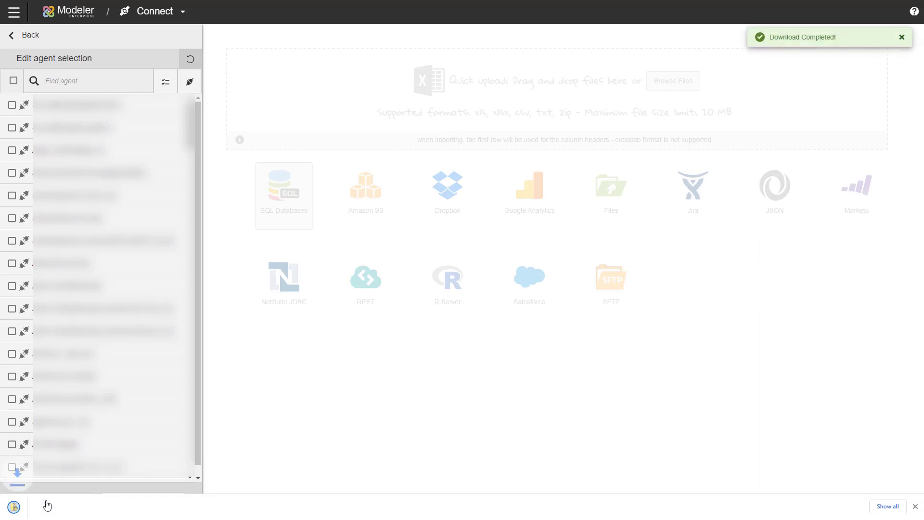
click(13, 507)
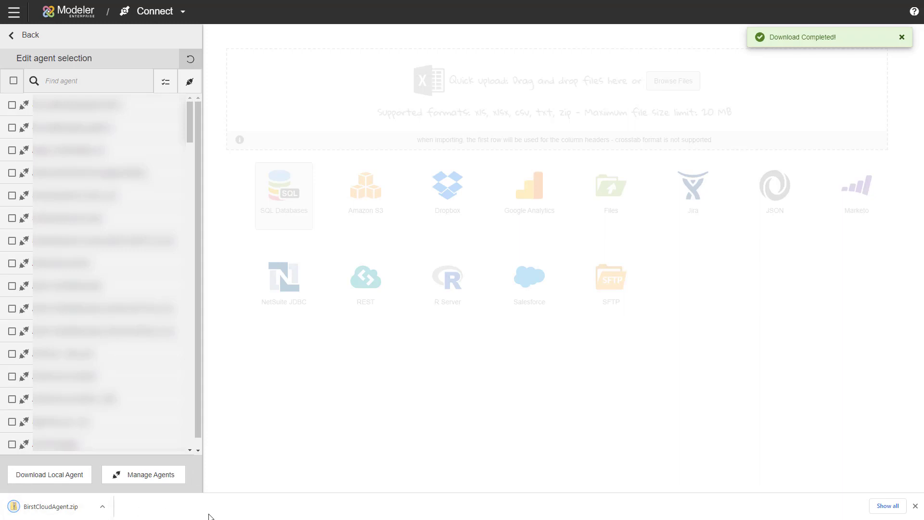
click(102, 506)
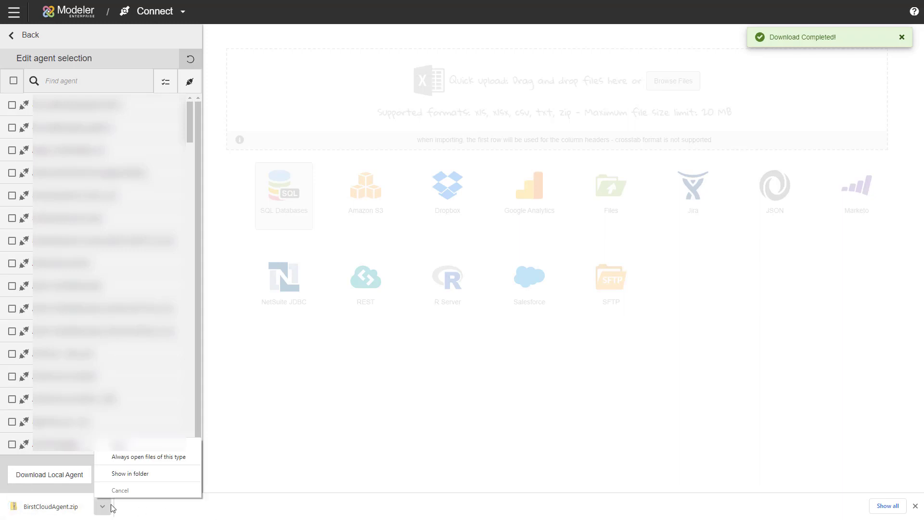
click(129, 473)
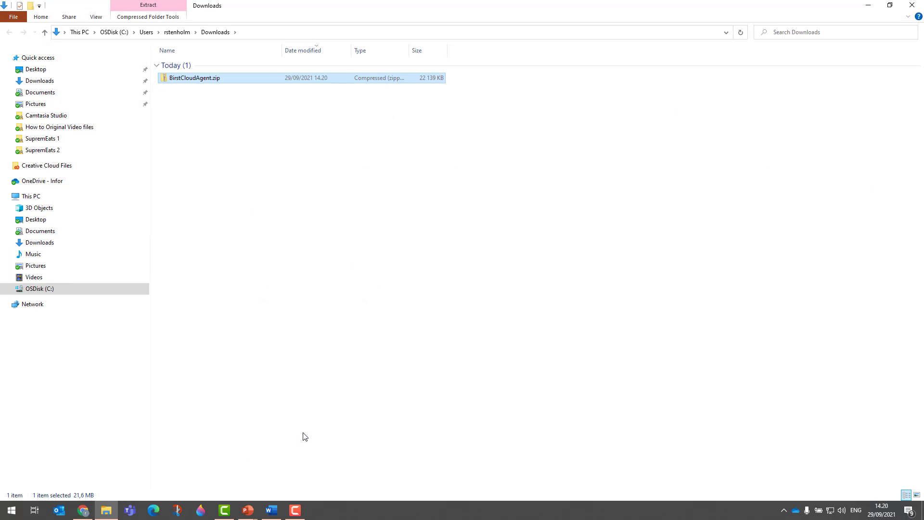
mouse_move(257, 249)
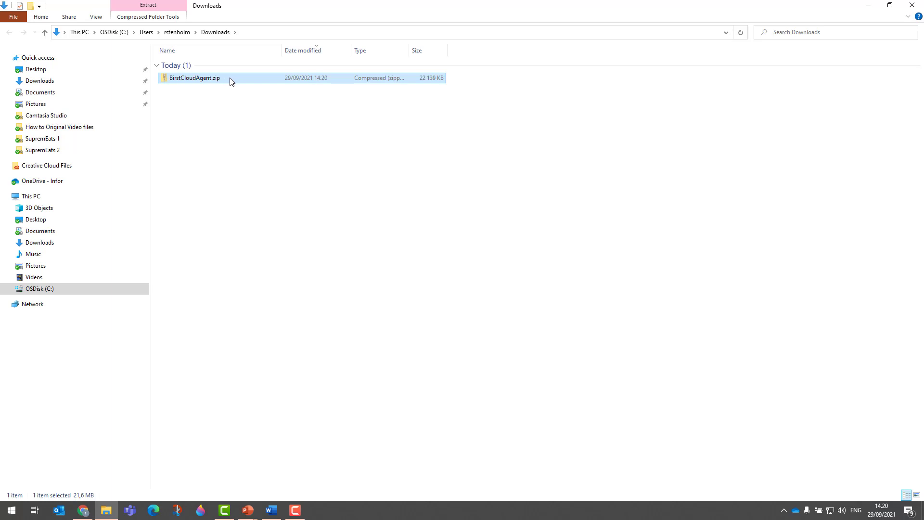
Extract BirstCloudAgent.zip to C:\BirstCloudAgent_EU.
right_click(194, 78)
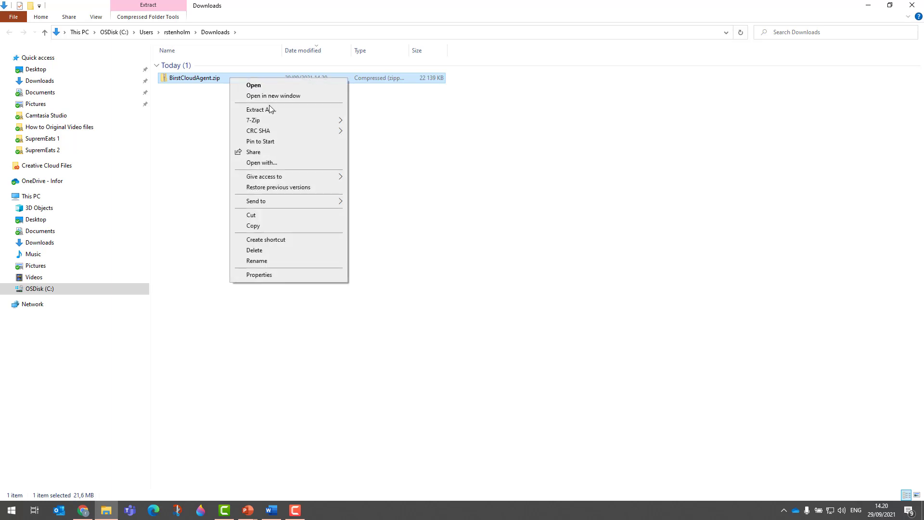
click(261, 110)
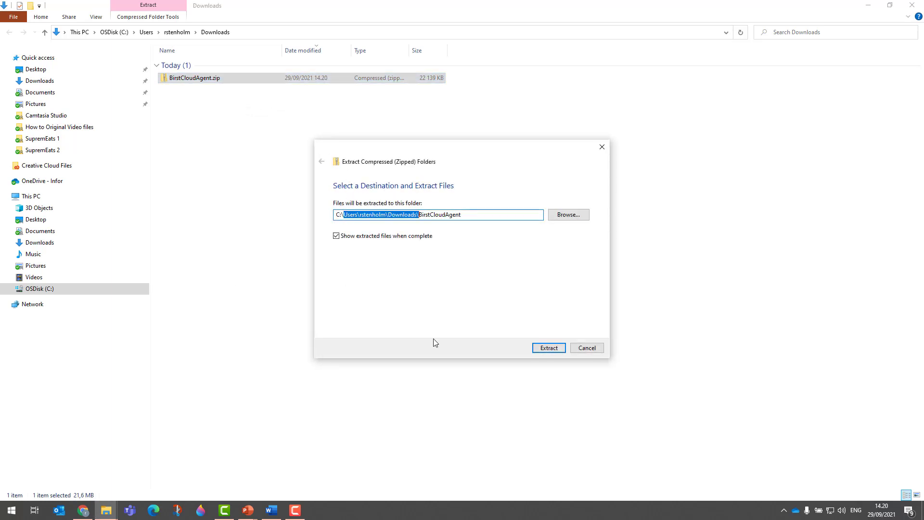
text(C:\BirstCloudAgent)
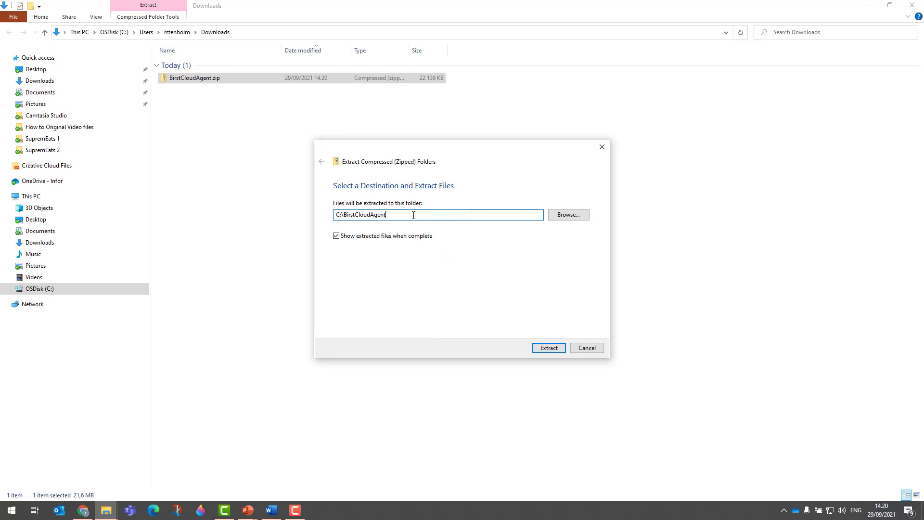
text(_)
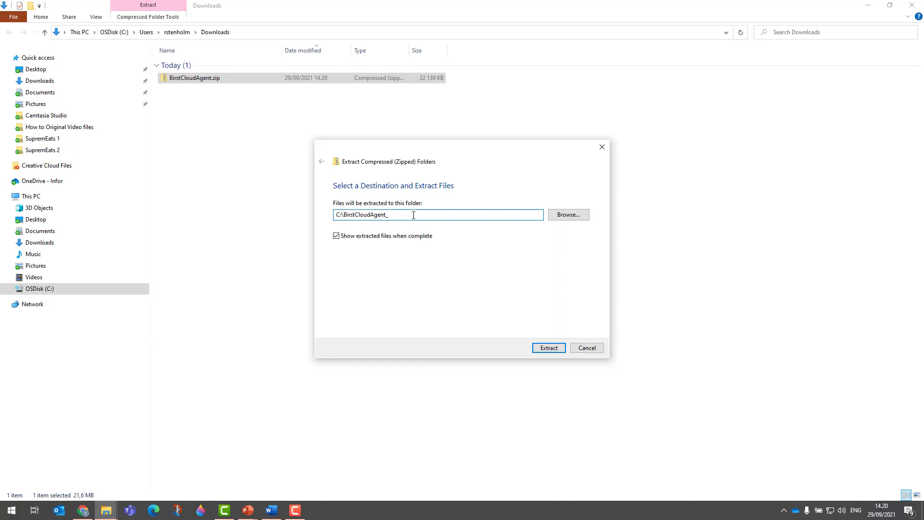
text(EU)
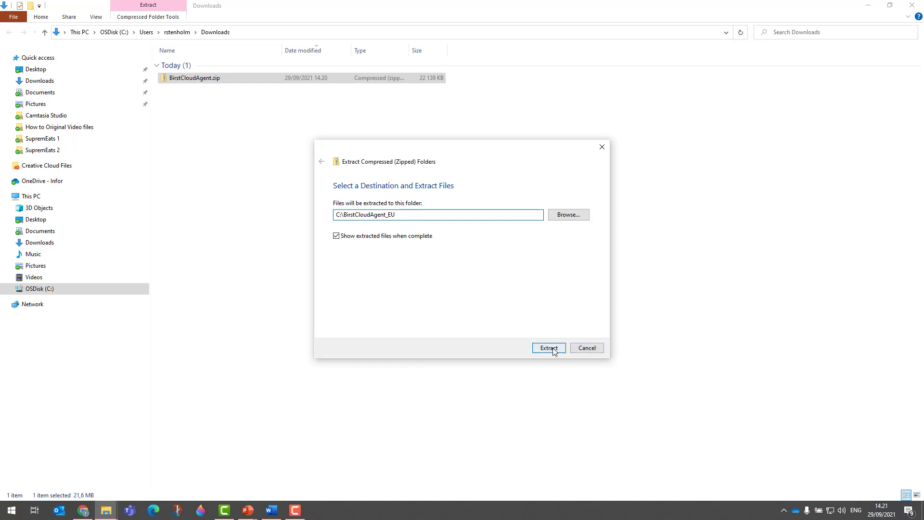
click(548, 348)
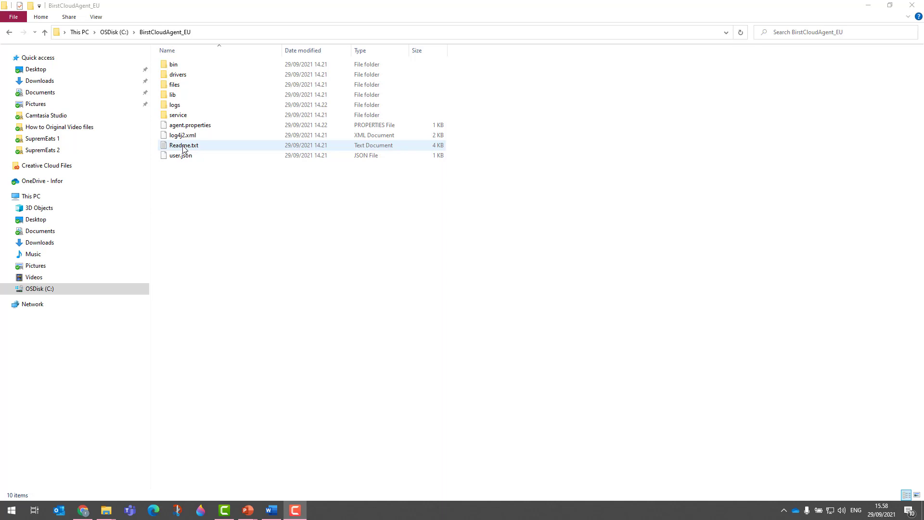
Open the bin folder of C:\BirstCloudAgent_EU and inspect Agent.bat's context menu.
click(190, 125)
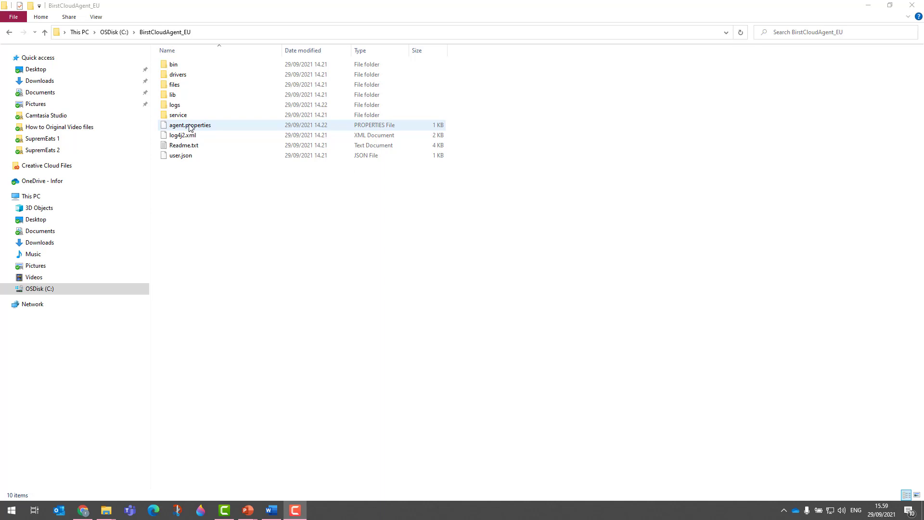
double_click(173, 63)
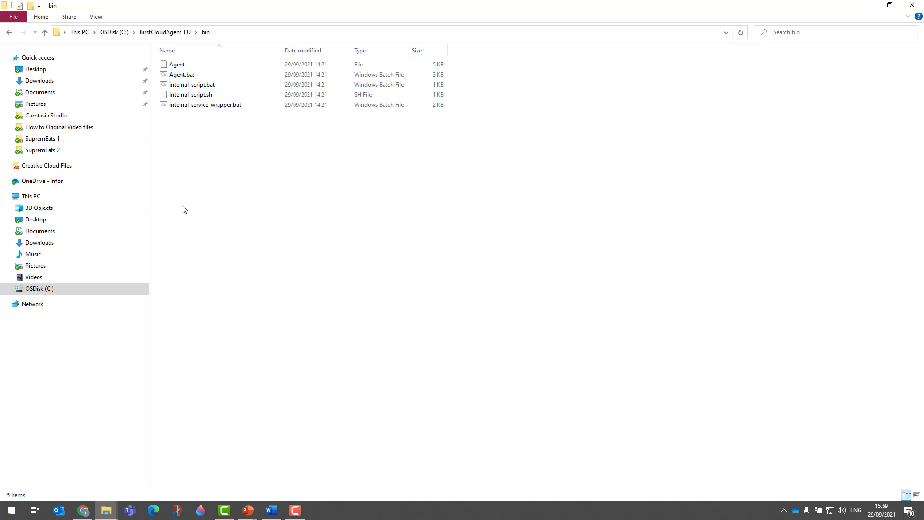
right_click(181, 74)
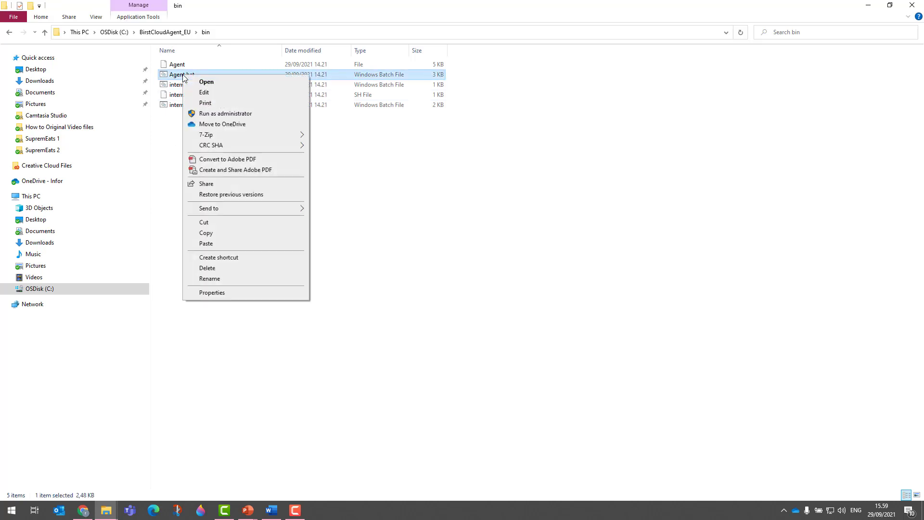
mouse_move(225, 113)
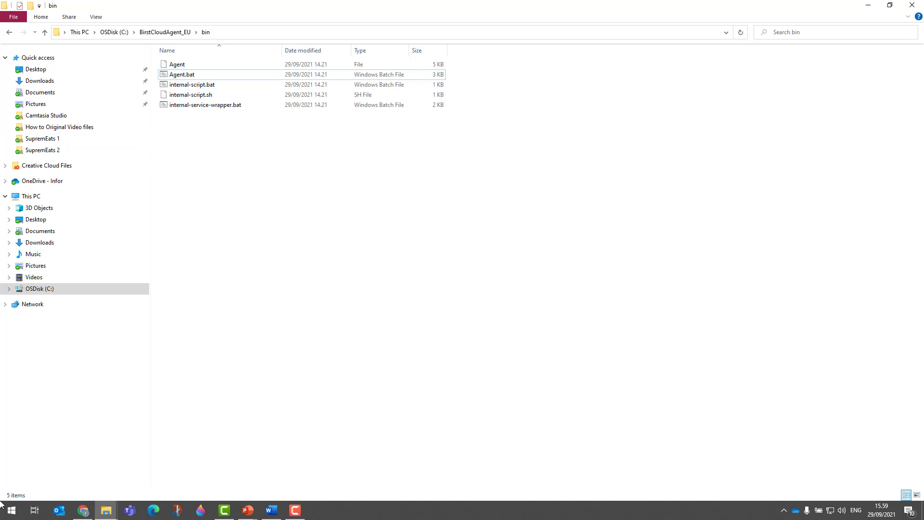
Search the Start menu for 'comm' and launch Command Prompt.
click(10, 510)
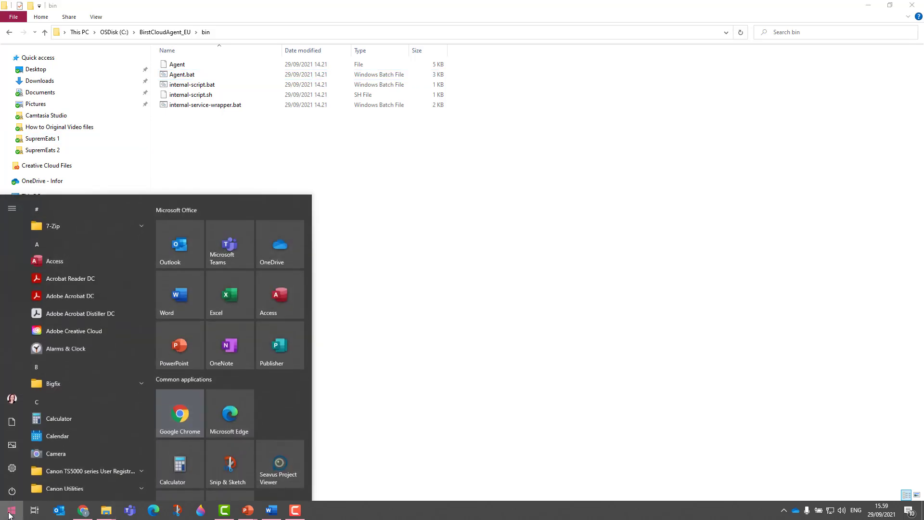
text(comm)
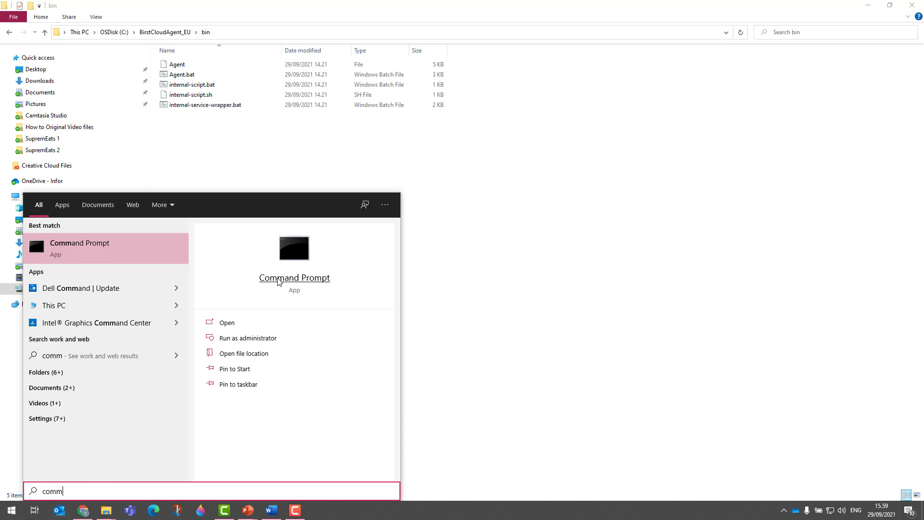
click(226, 323)
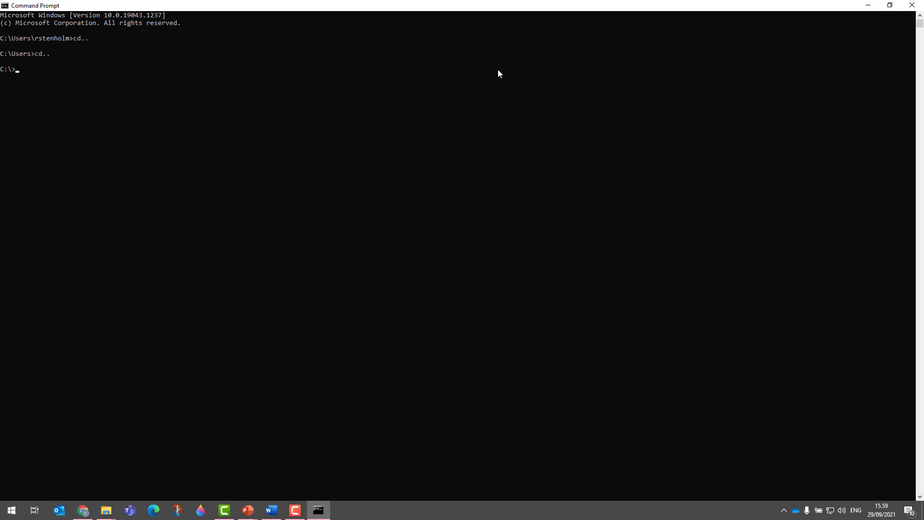
Change directory to BirstCloudAgent_EU\bin and run Agent.bat.
text(cd B)
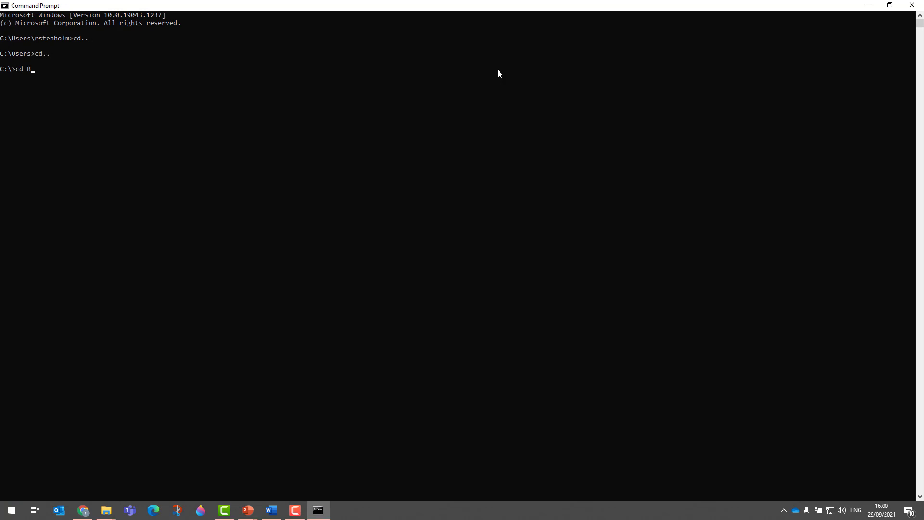
text(irstClou)
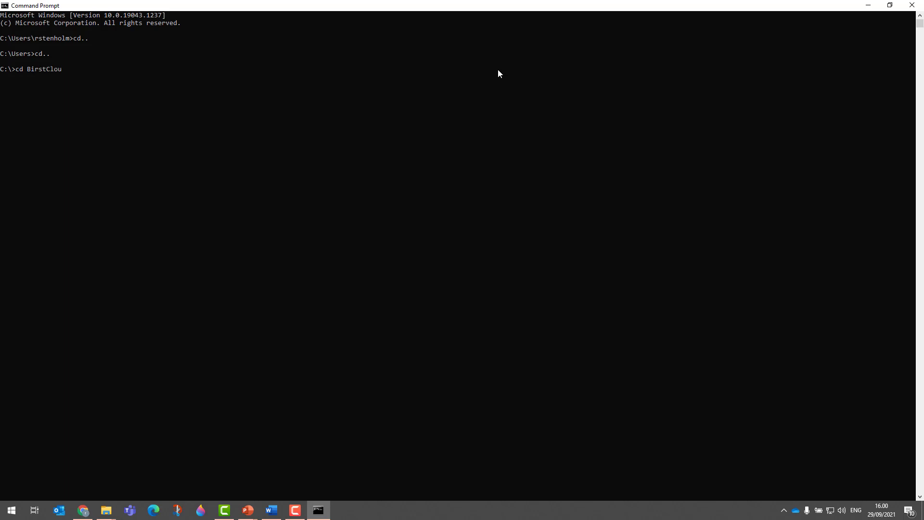
text(dAgent:)
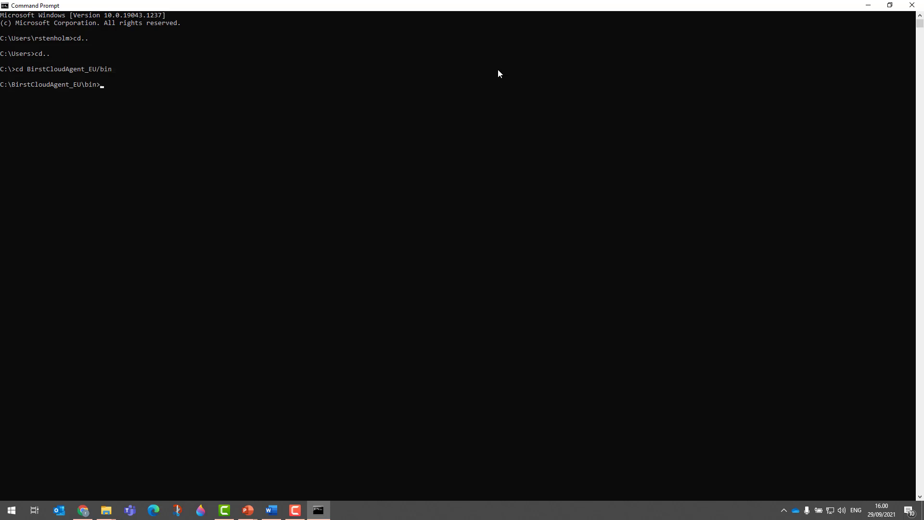
text(Agent)
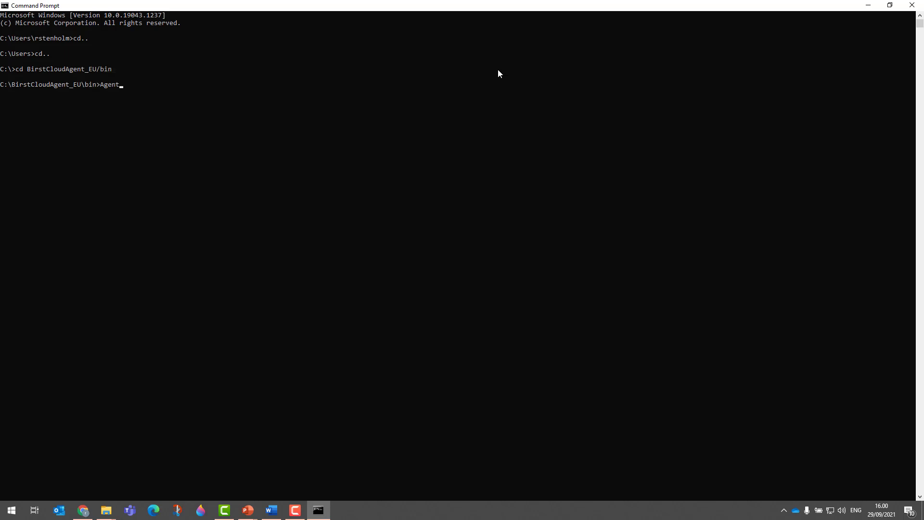
text(.bat)
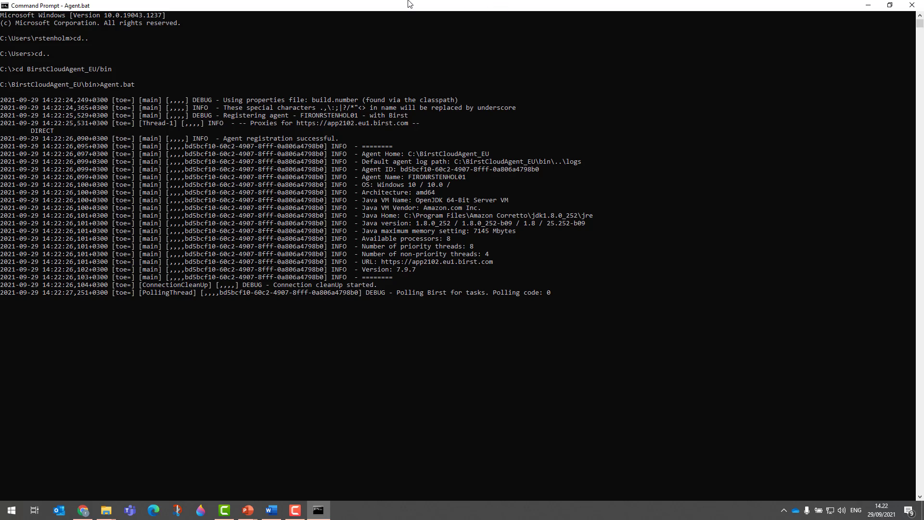
mouse_move(478, 180)
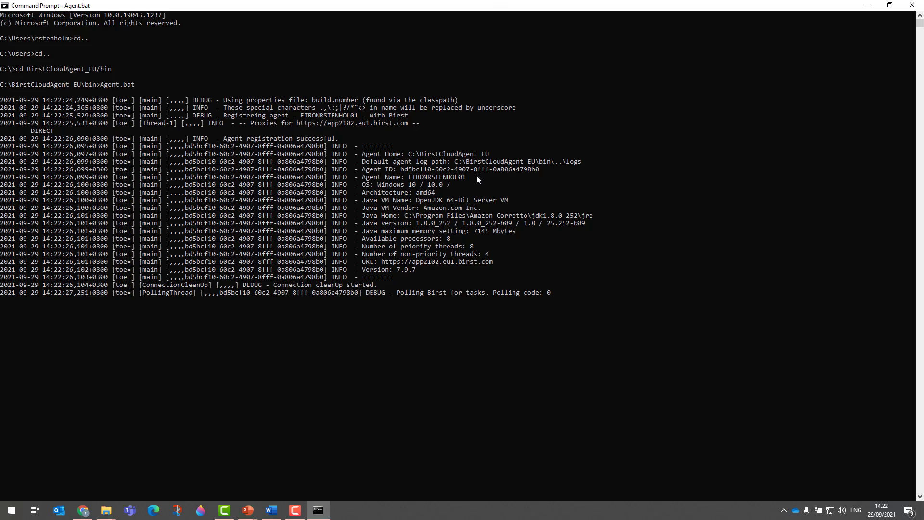
mouse_move(567, 202)
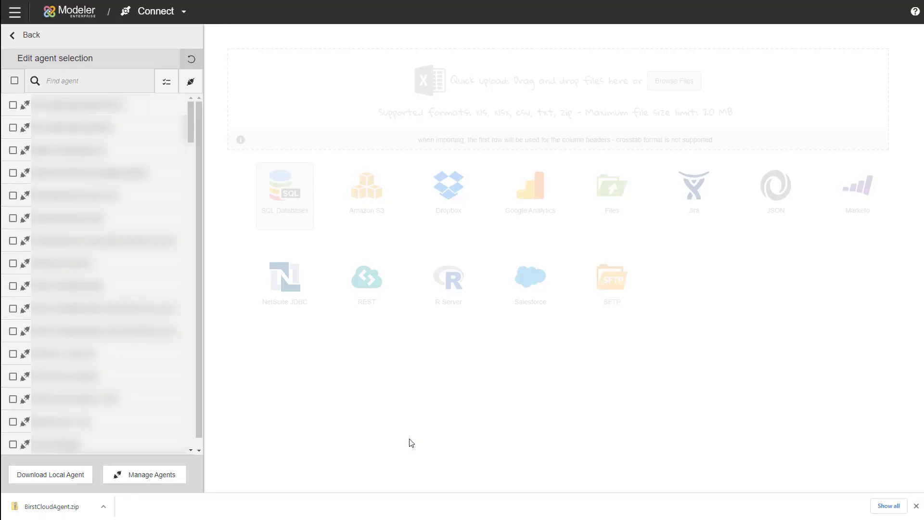
mouse_move(191, 61)
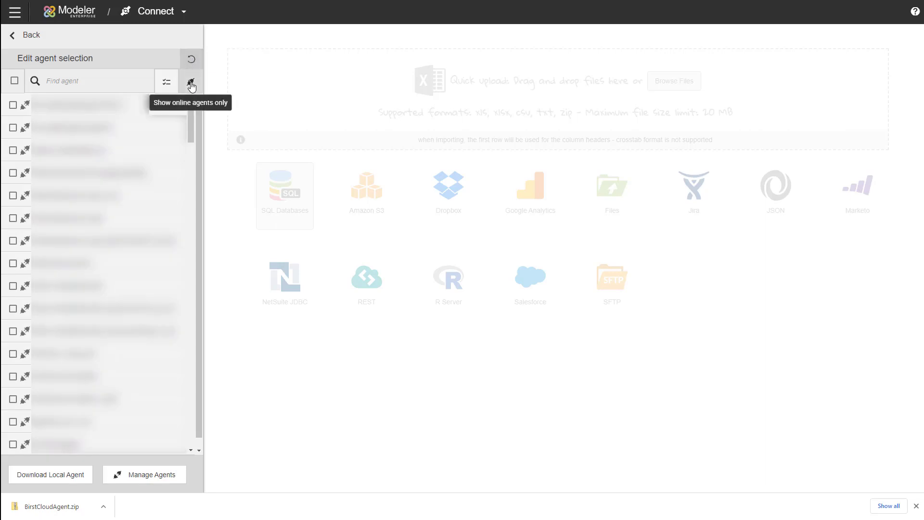
Filter to online agents and check FIRONRSTENHOL01 for the connection.
click(190, 80)
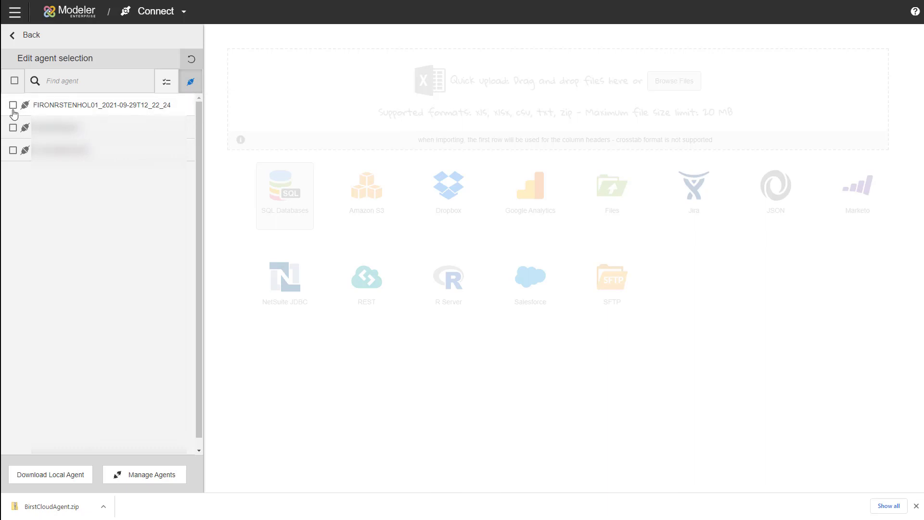
click(13, 105)
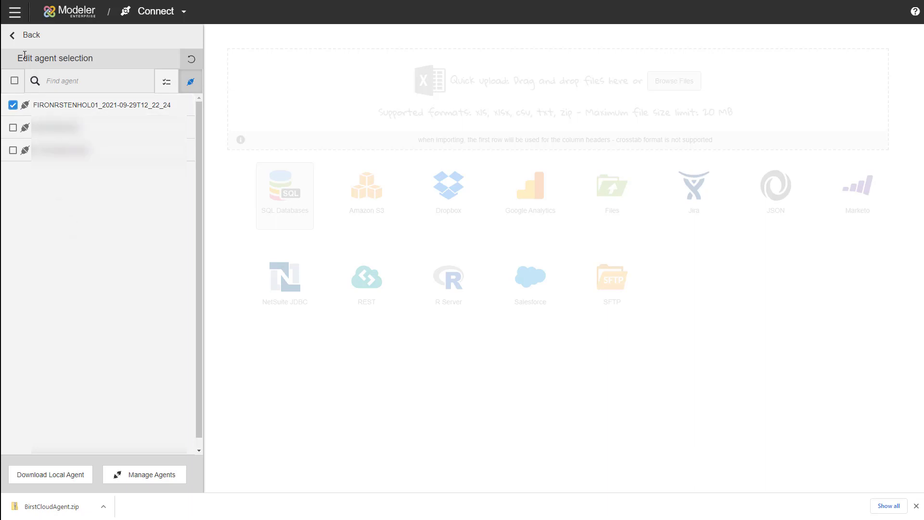